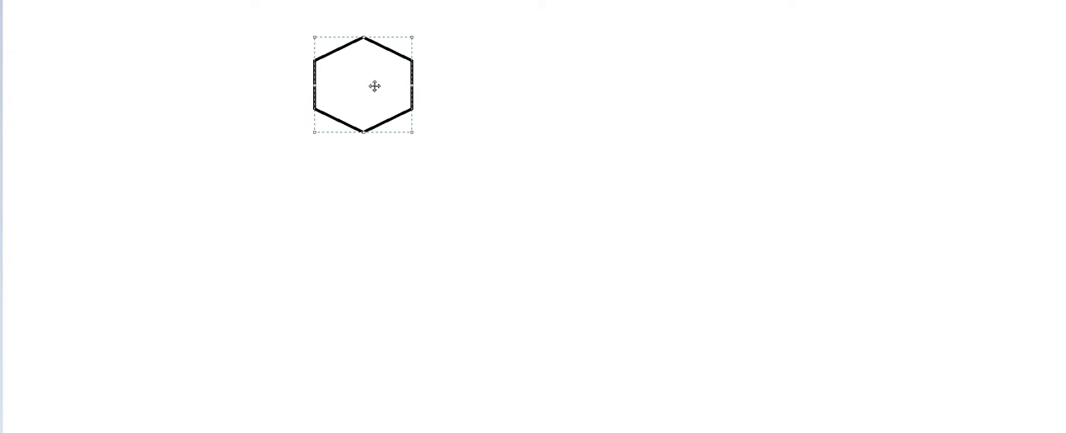
# - Place hexagon copies to form the top row of three and the second row of five
pyautogui.moveTo(375, 86); pyautogui.dragTo(455, 94)
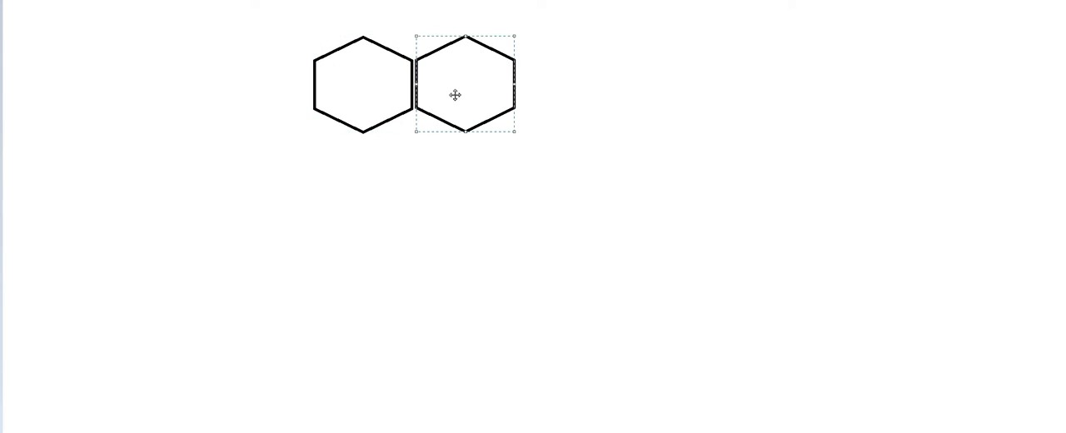
pyautogui.moveTo(456, 94); pyautogui.dragTo(542, 80)
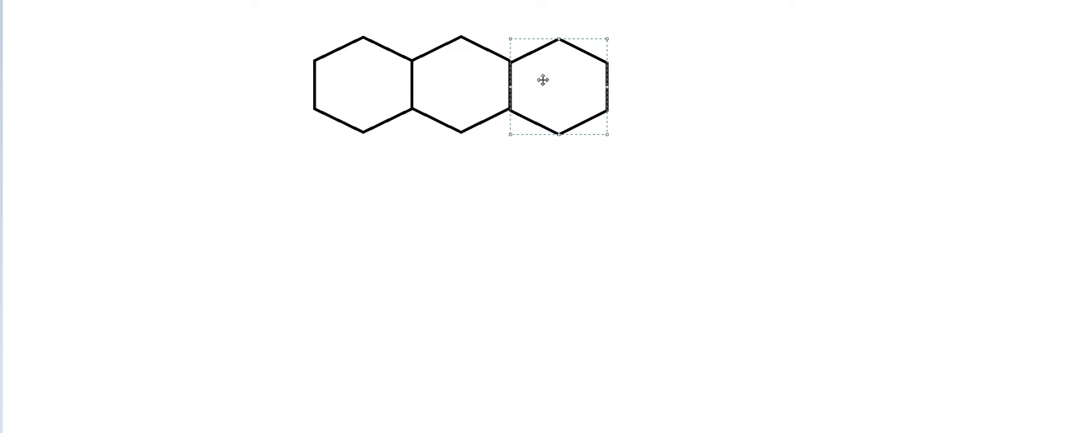
pyautogui.moveTo(542, 80); pyautogui.dragTo(378, 185)
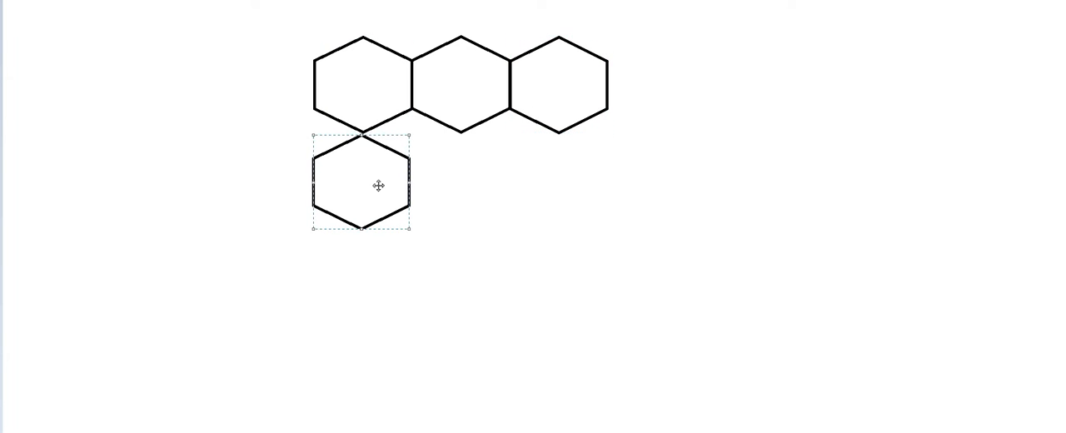
pyautogui.moveTo(376, 186); pyautogui.dragTo(265, 196)
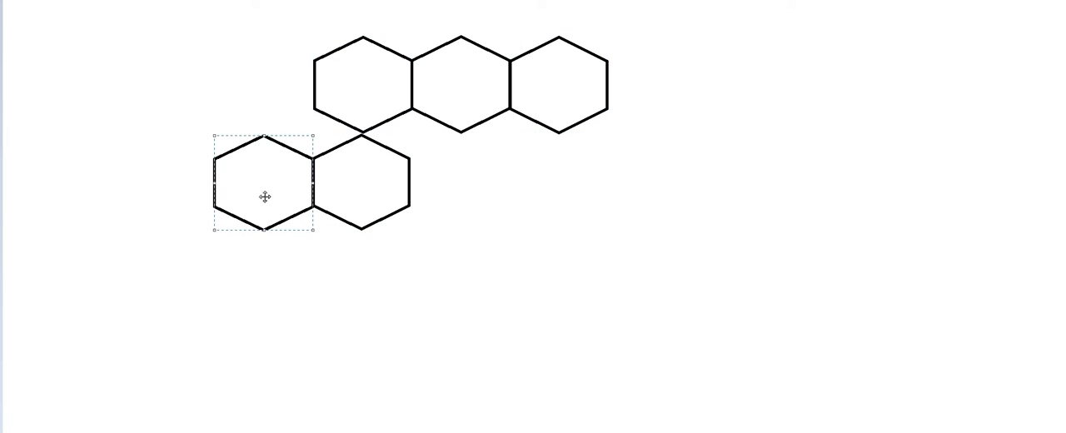
pyautogui.moveTo(265, 196); pyautogui.dragTo(462, 182)
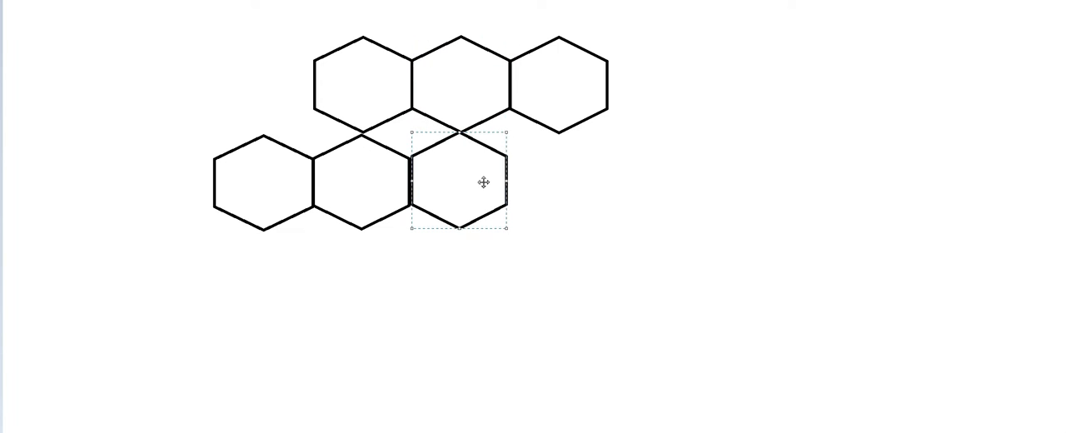
pyautogui.moveTo(483, 183); pyautogui.dragTo(458, 89)
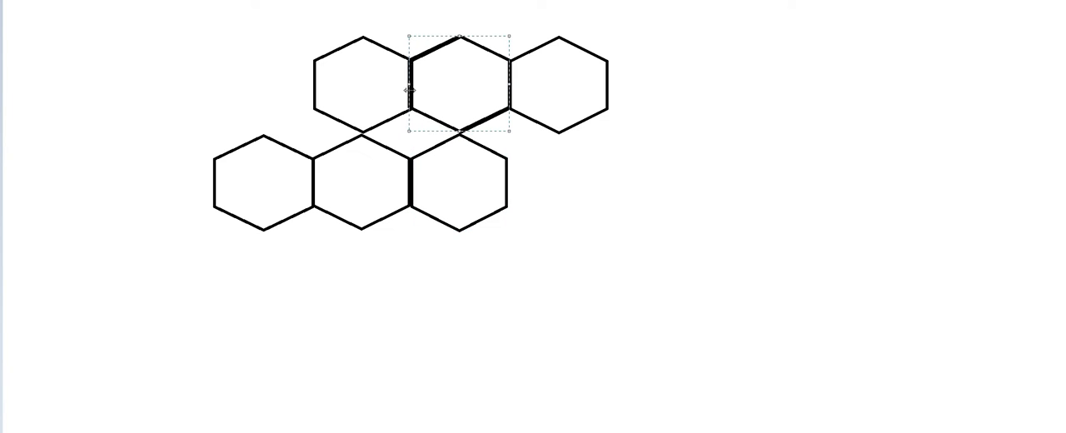
pyautogui.moveTo(458, 90); pyautogui.dragTo(652, 176)
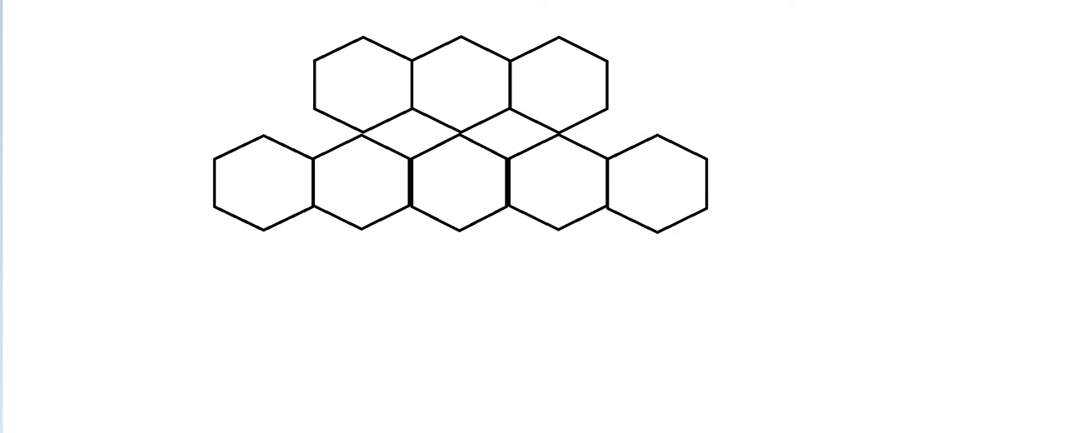
# - Place further hexagon copies to complete the third row of five and bottom row of three
pyautogui.moveTo(261, 175); pyautogui.dragTo(260, 291)
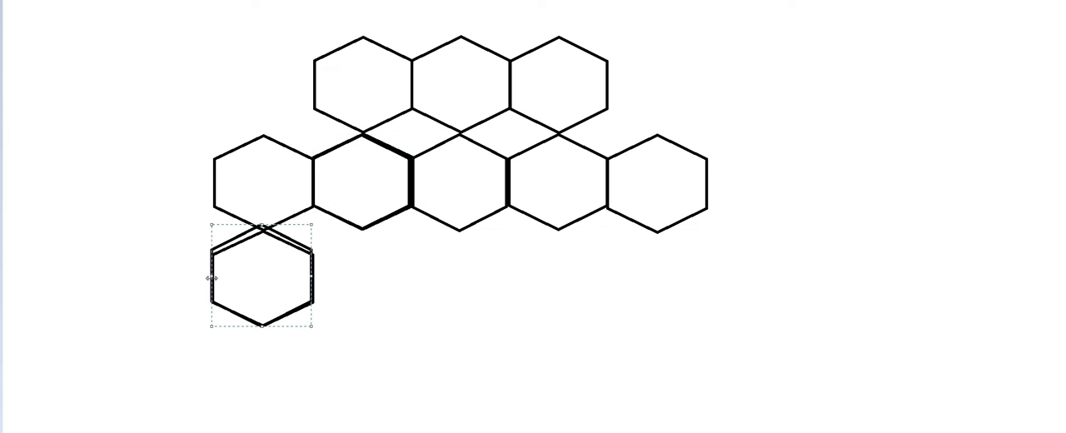
pyautogui.moveTo(264, 279); pyautogui.dragTo(472, 276)
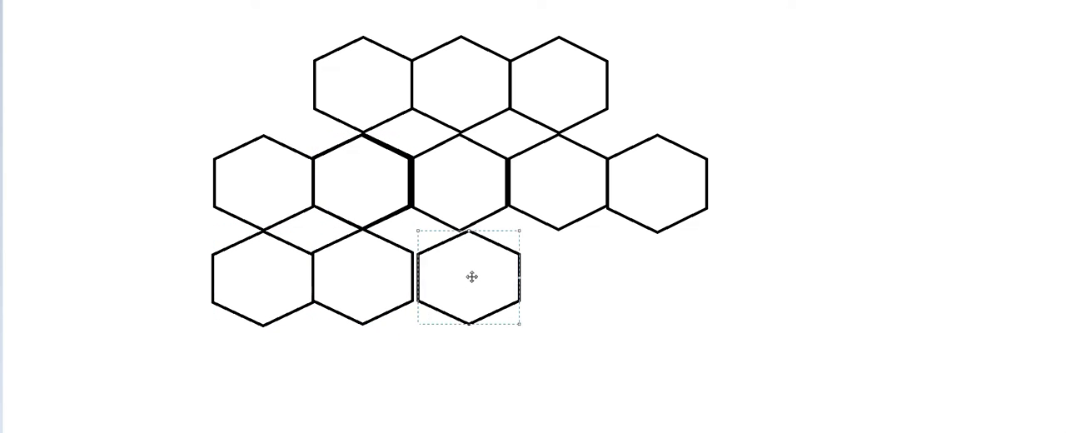
pyautogui.moveTo(471, 276); pyautogui.dragTo(550, 287)
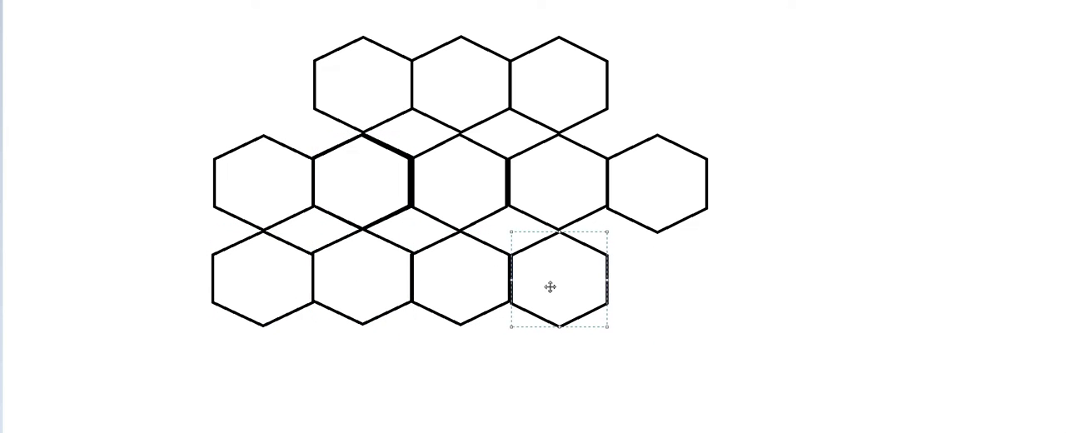
pyautogui.moveTo(550, 288); pyautogui.dragTo(254, 288)
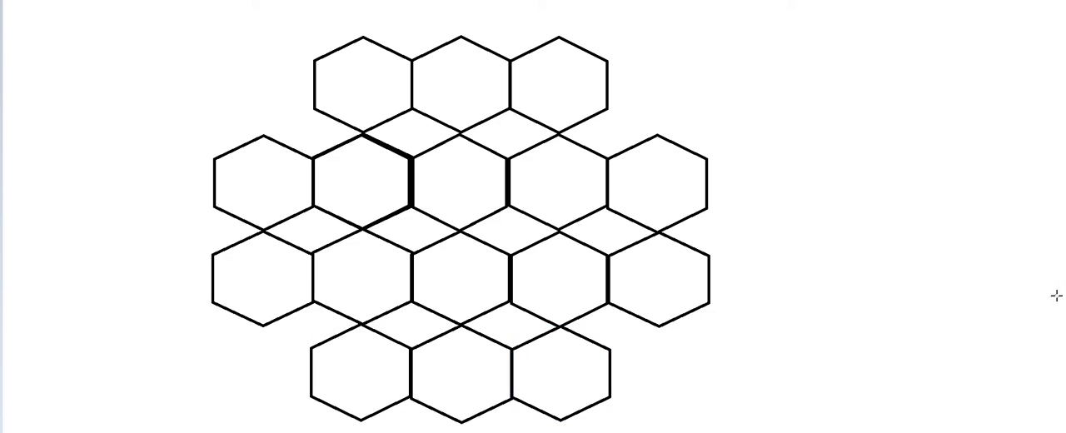
pyautogui.moveTo(404, 106); pyautogui.dragTo(775, 287)
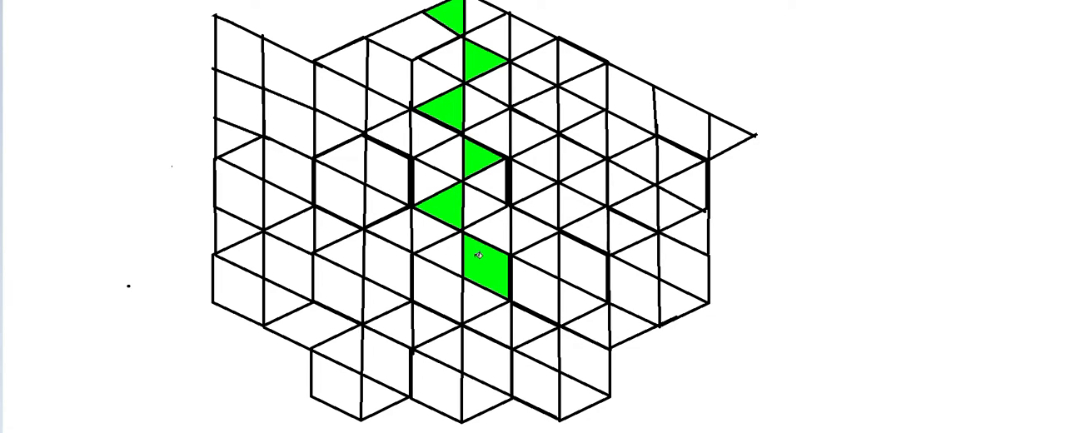
# - Fill a triangle with colour and choose yellow from the Edit Colours dialog
pyautogui.click(479, 262)
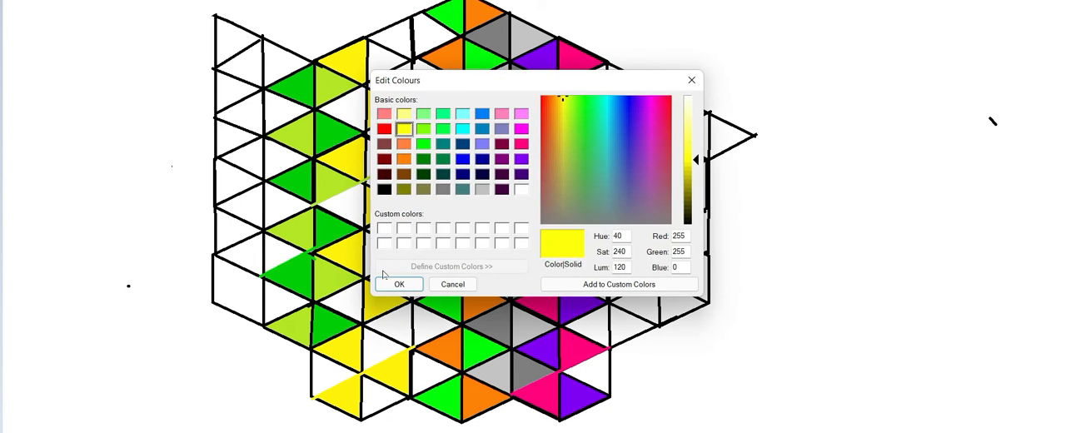
pyautogui.click(399, 284)
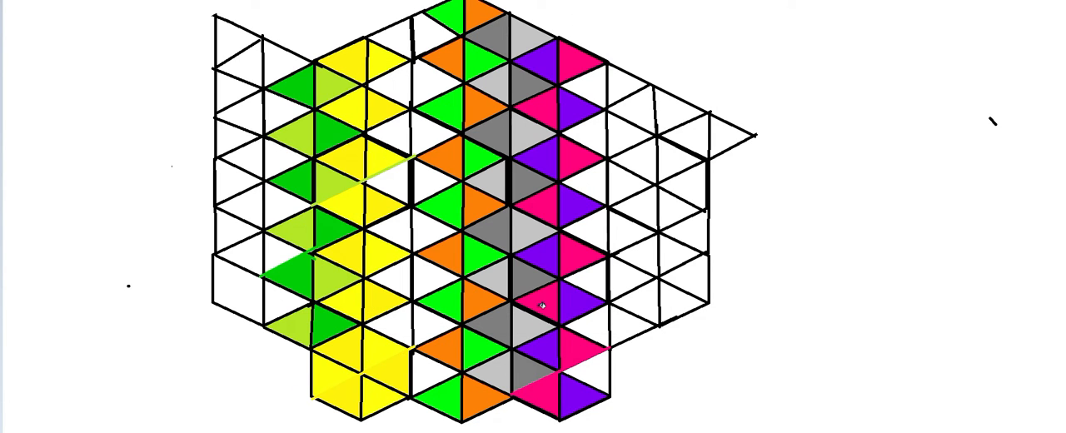